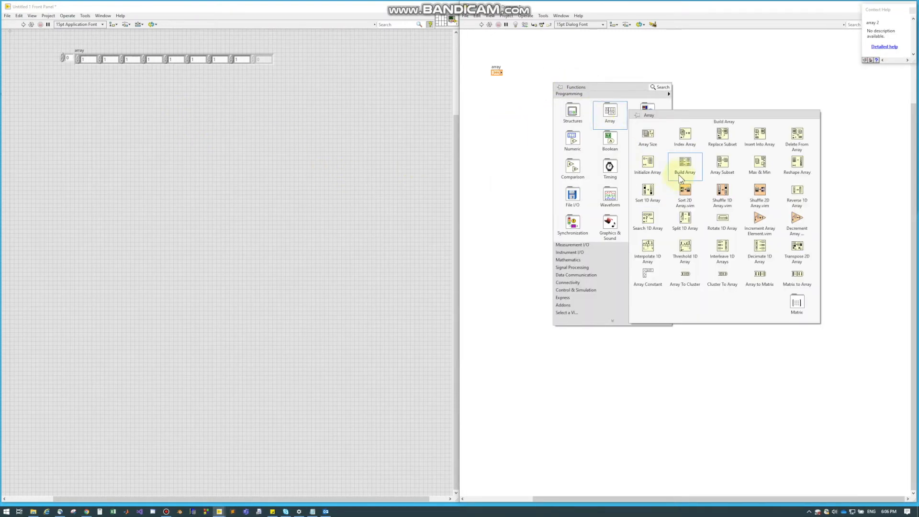
# Place a Build Array node beside the terminal of the 1D array of 1s.
pyautogui.click(684, 166)
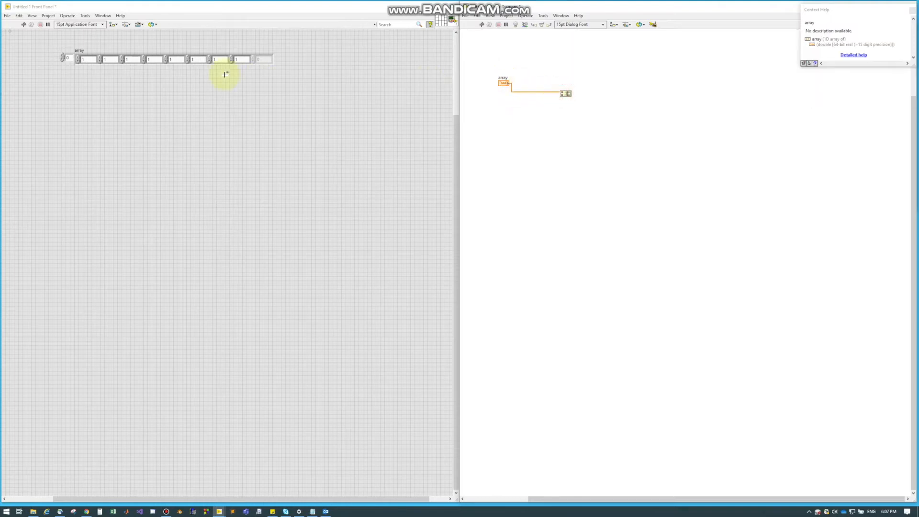
pyautogui.moveTo(543, 125)
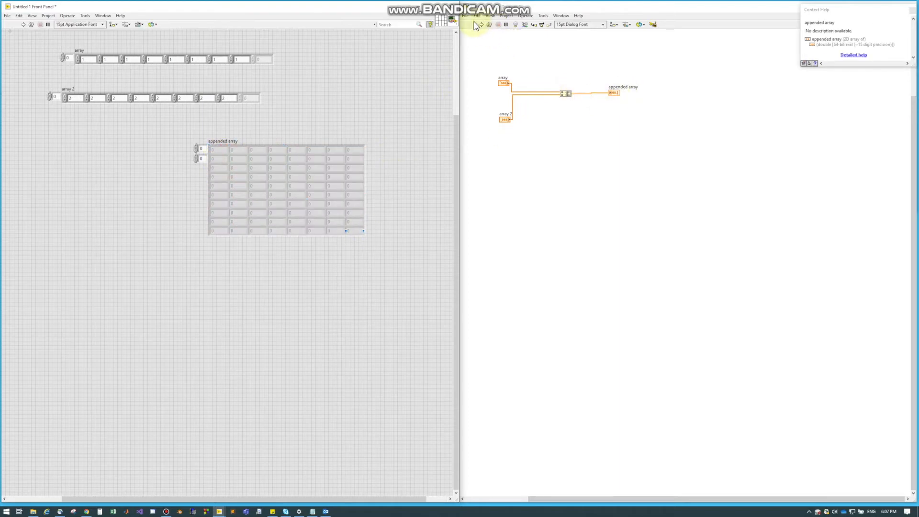
# Run the VI so the 2D indicator shows a row of 1s and a row of 2s.
pyautogui.click(480, 23)
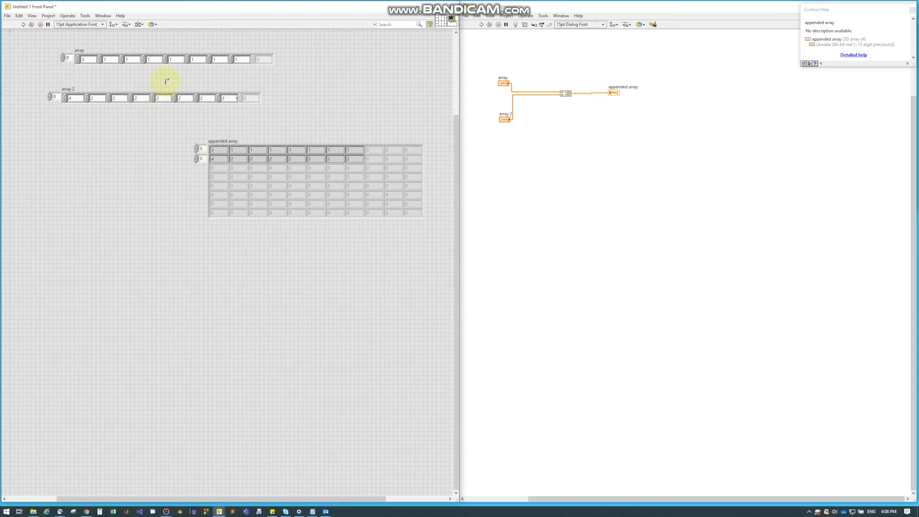
# Build Numeric (12) and Numeric 2 (43) into appended array 2 showing 12, 43.
pyautogui.click(580, 167)
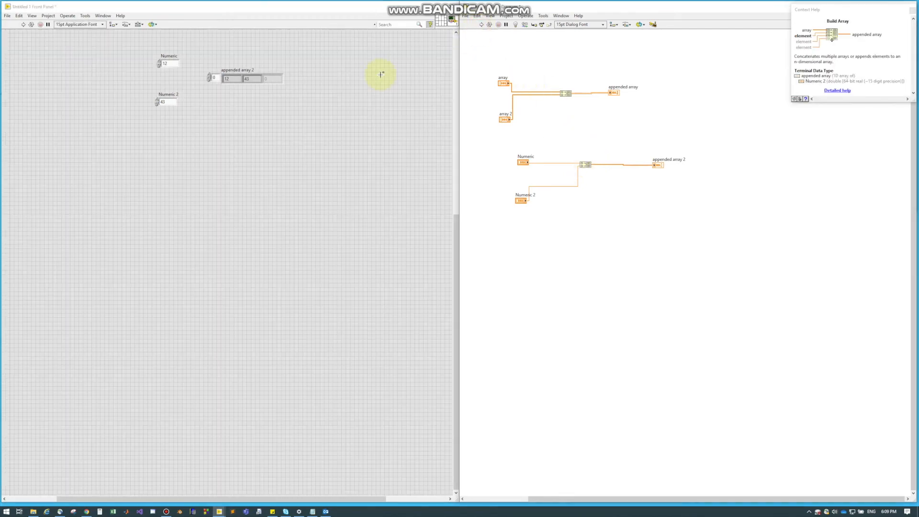
pyautogui.click(246, 78)
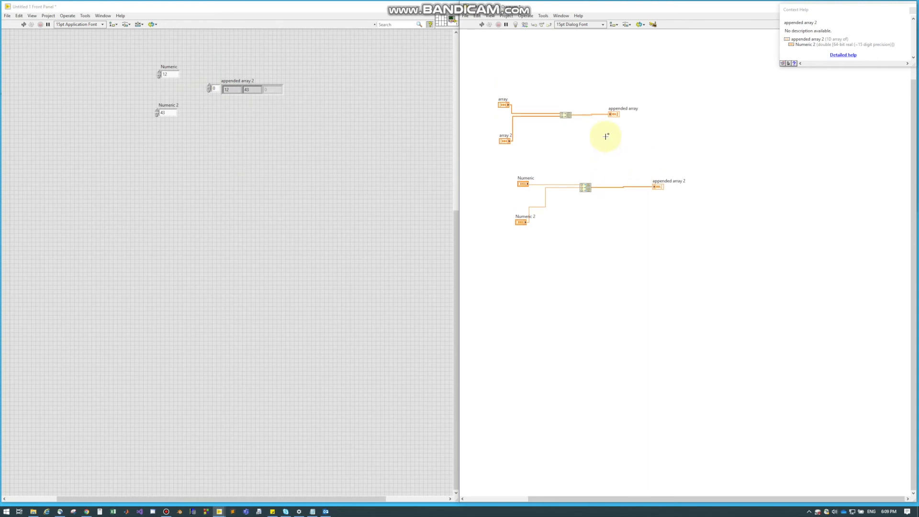
pyautogui.moveTo(476, 104)
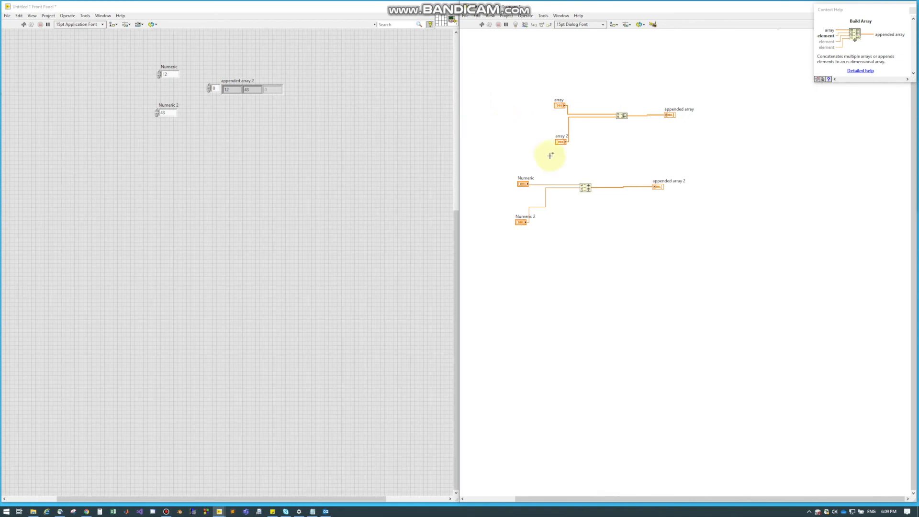
pyautogui.moveTo(663, 118)
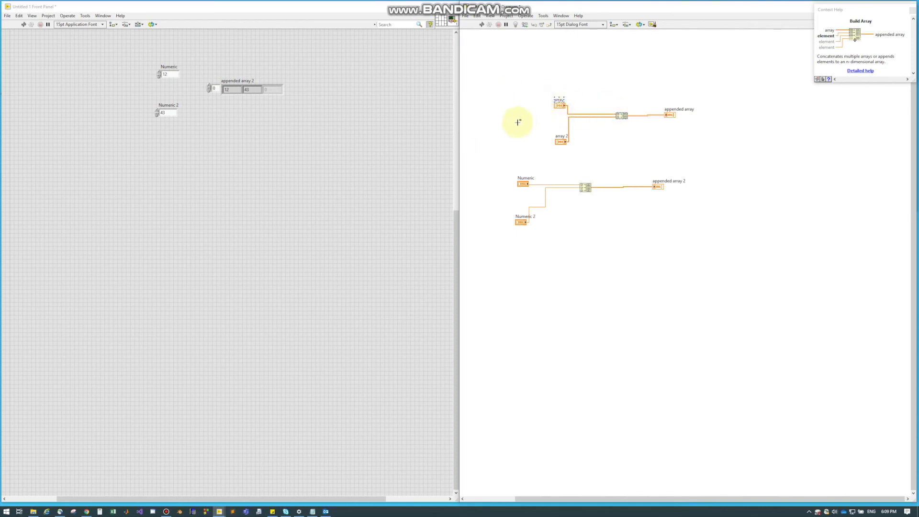
pyautogui.moveTo(561, 108)
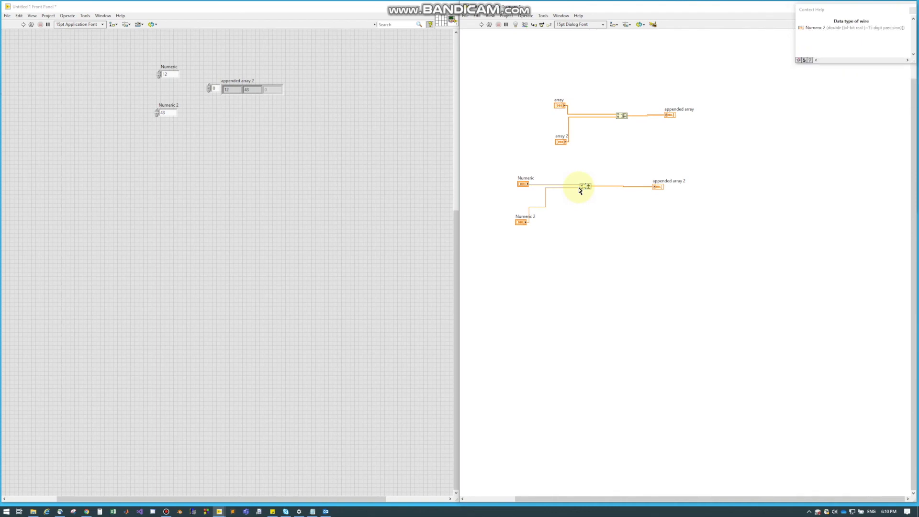
pyautogui.moveTo(373, 91)
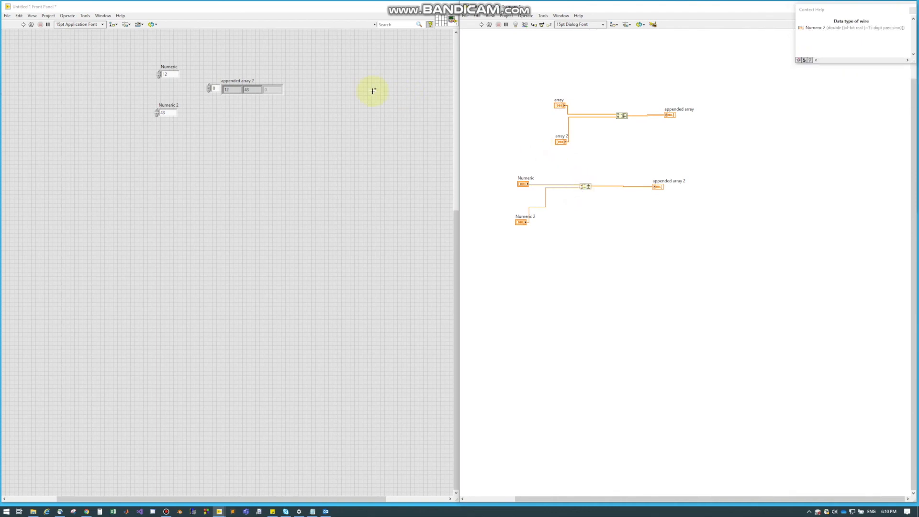